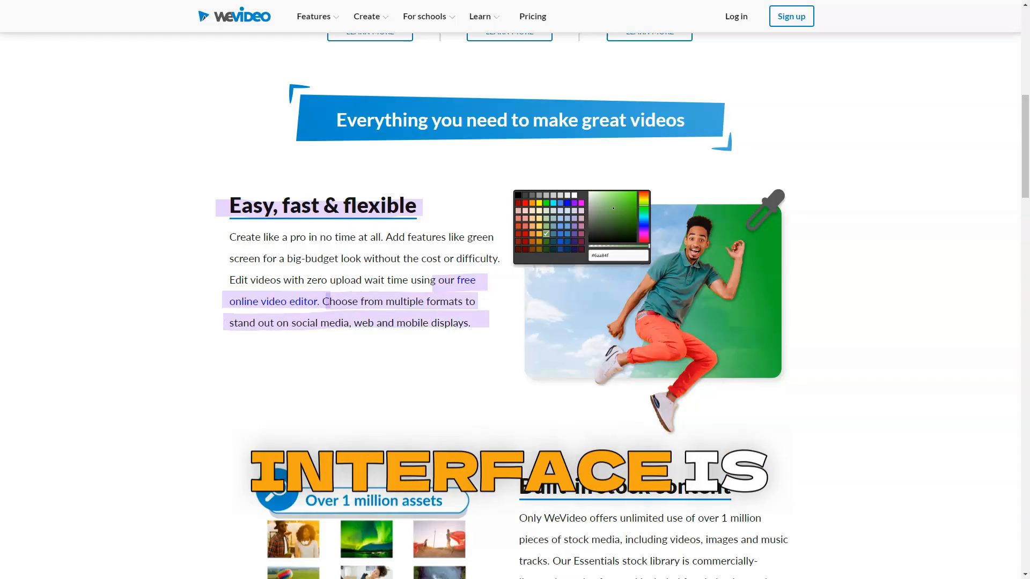
{"action": "scroll", "scroll_direction": "down", "scroll_amount": 3}
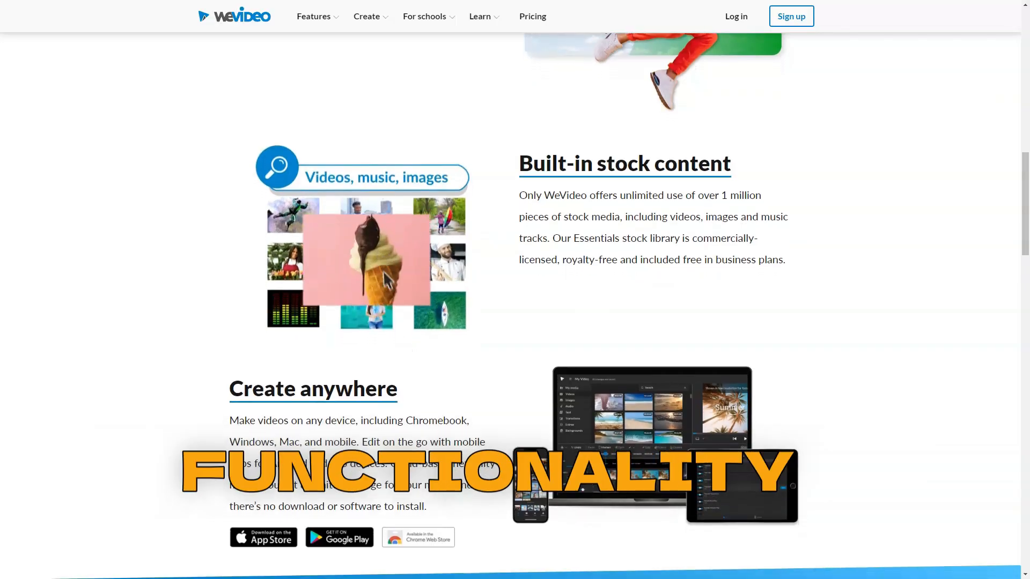